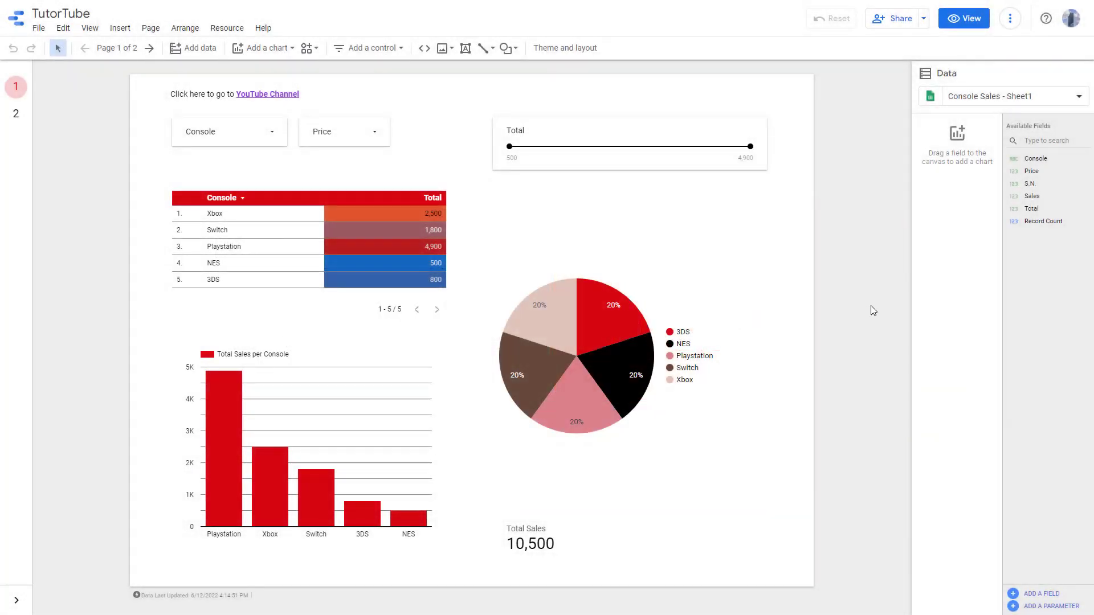
{"action": "mouse_move", "coordinate": [830, 272]}
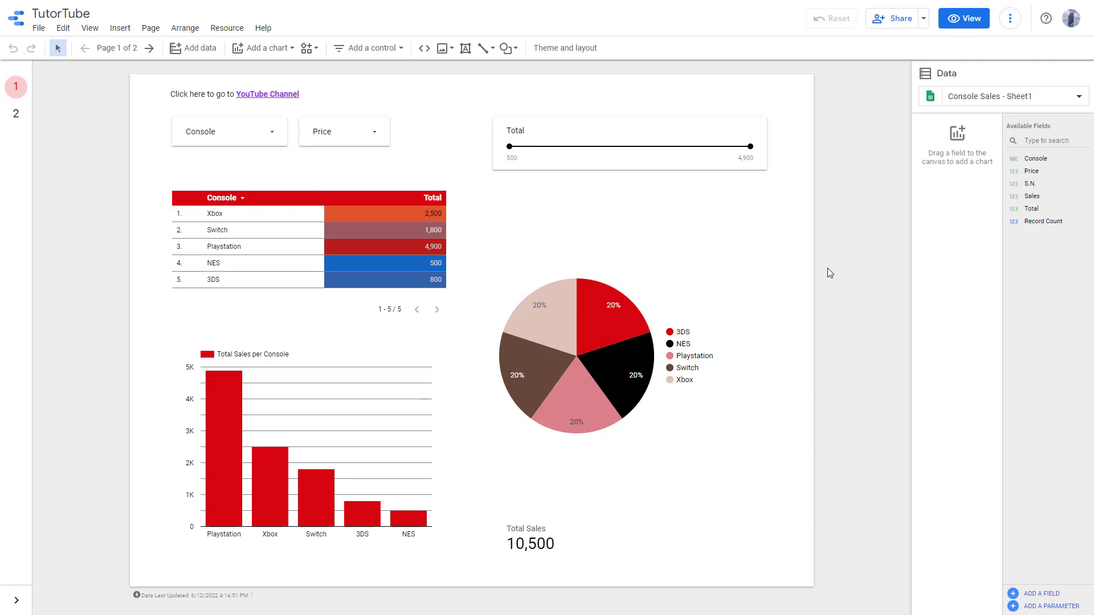
{"action": "mouse_move", "coordinate": [823, 278]}
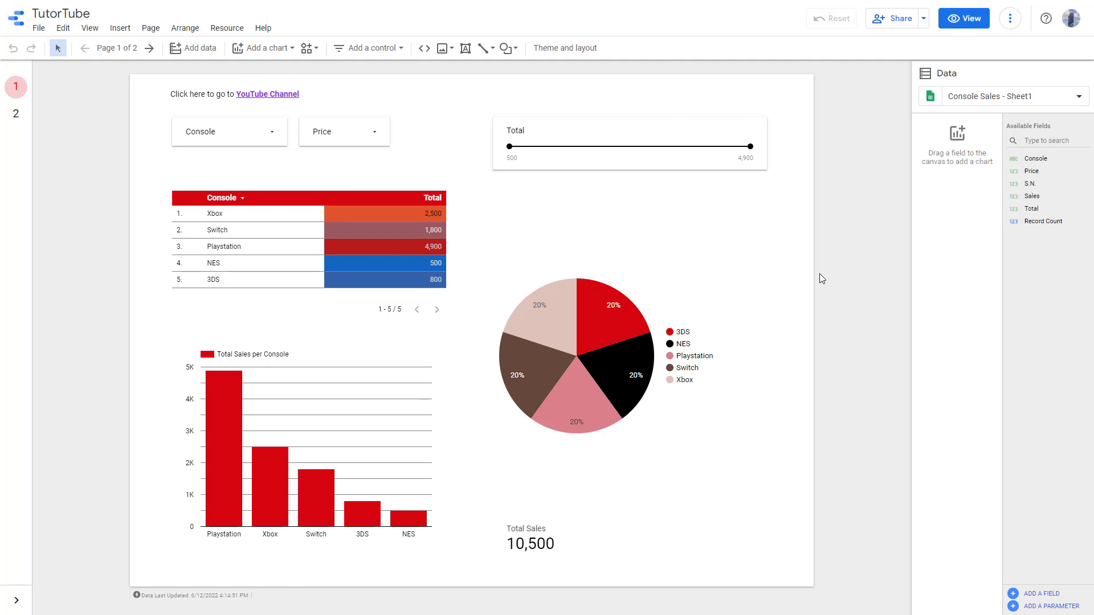
Step: Reveal the Share menu with the report's sharing and download options
{"action": "left_click", "coordinate": [924, 18]}
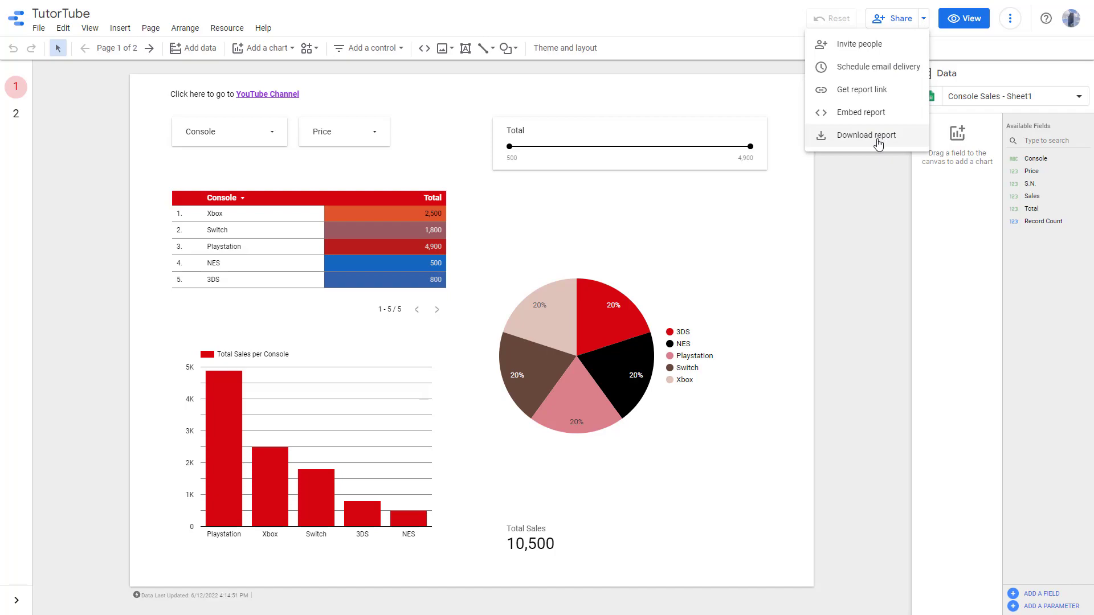
Step: Choose Download report for All Pages with 'Add a link back to the report' ticked and background ignoring left off
{"action": "left_click", "coordinate": [865, 135]}
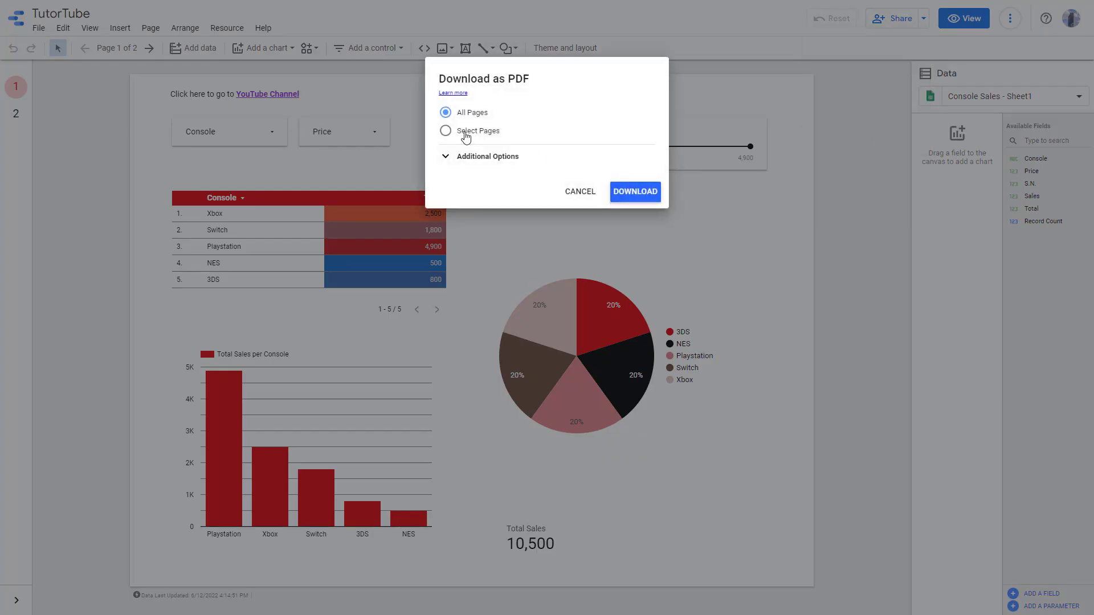
{"action": "left_click", "coordinate": [446, 130]}
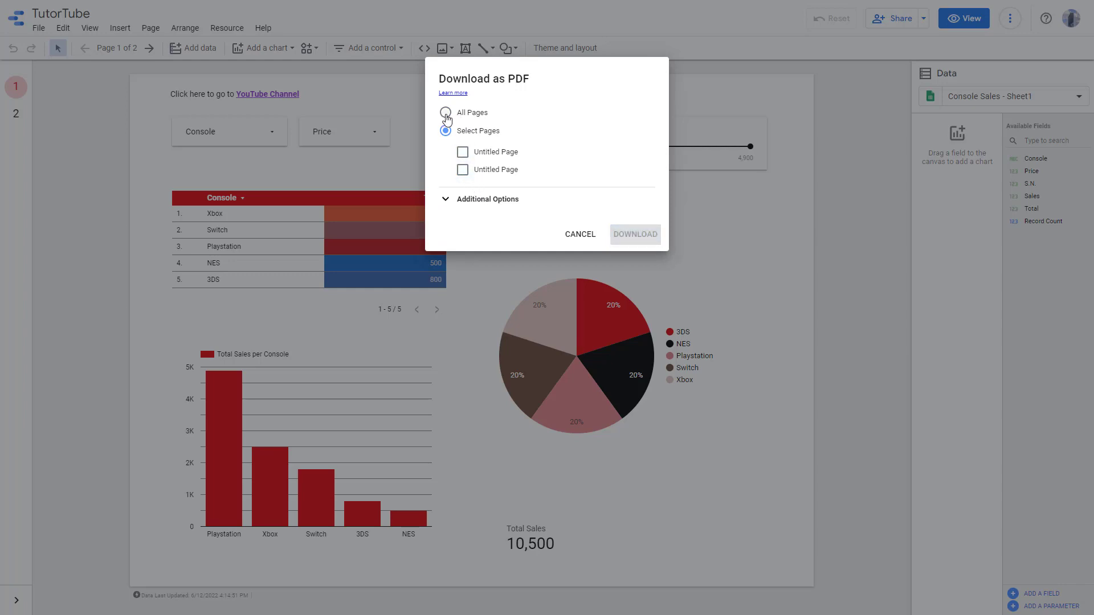
{"action": "left_click", "coordinate": [445, 113]}
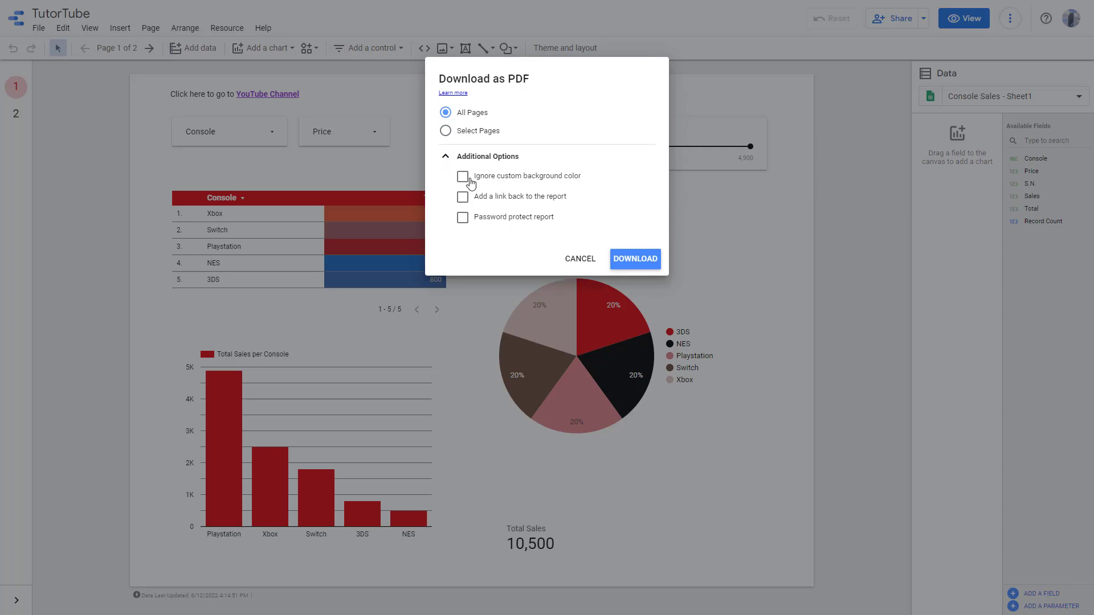
{"action": "left_click", "coordinate": [461, 175]}
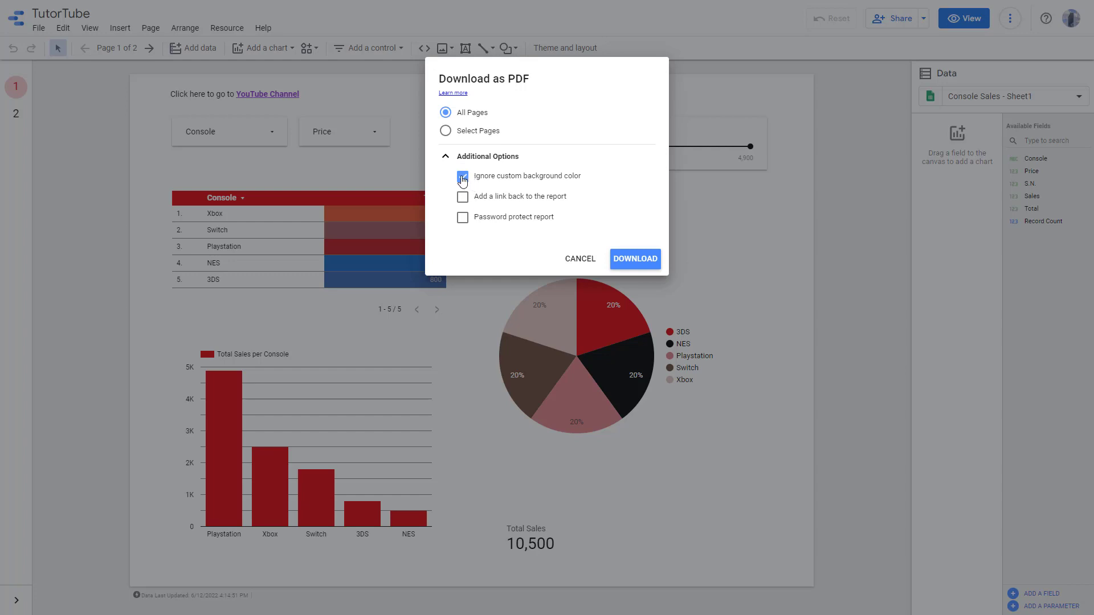
{"action": "left_click", "coordinate": [463, 176]}
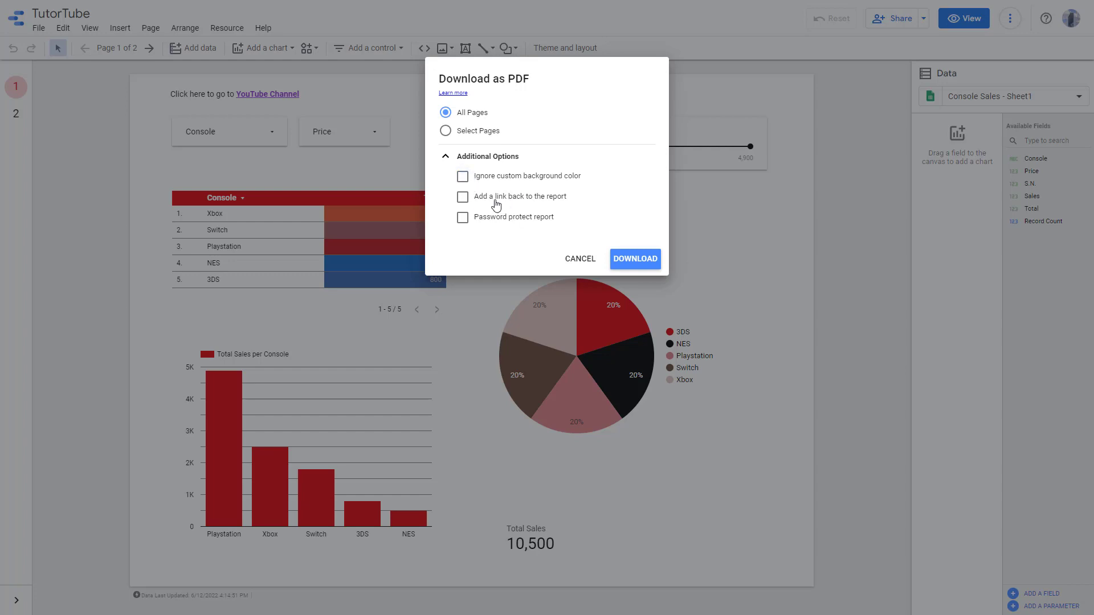
{"action": "left_click", "coordinate": [462, 197]}
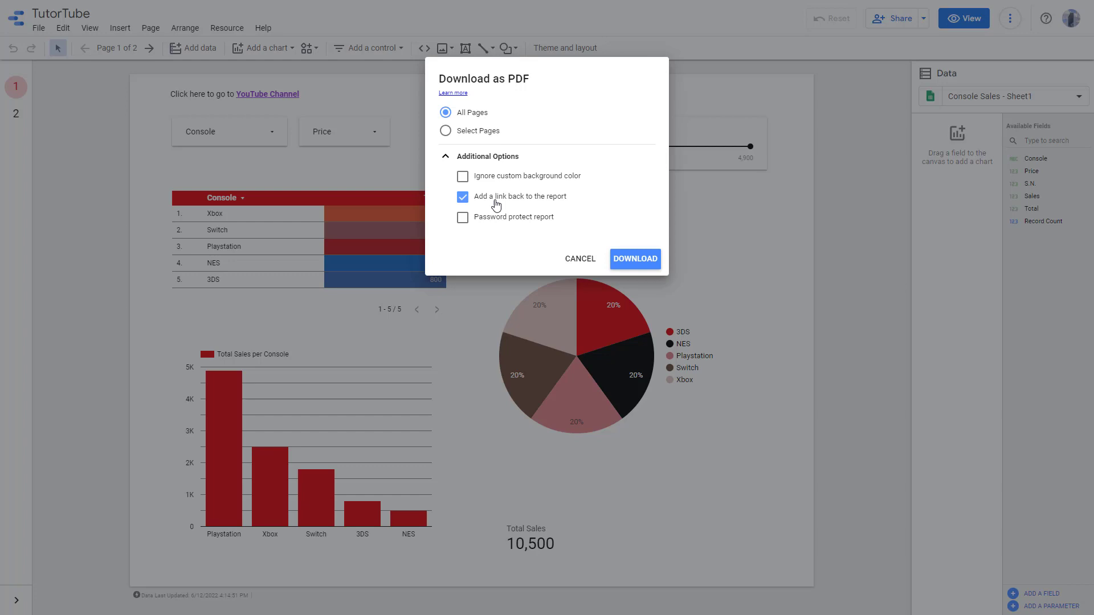
{"action": "mouse_move", "coordinate": [474, 207]}
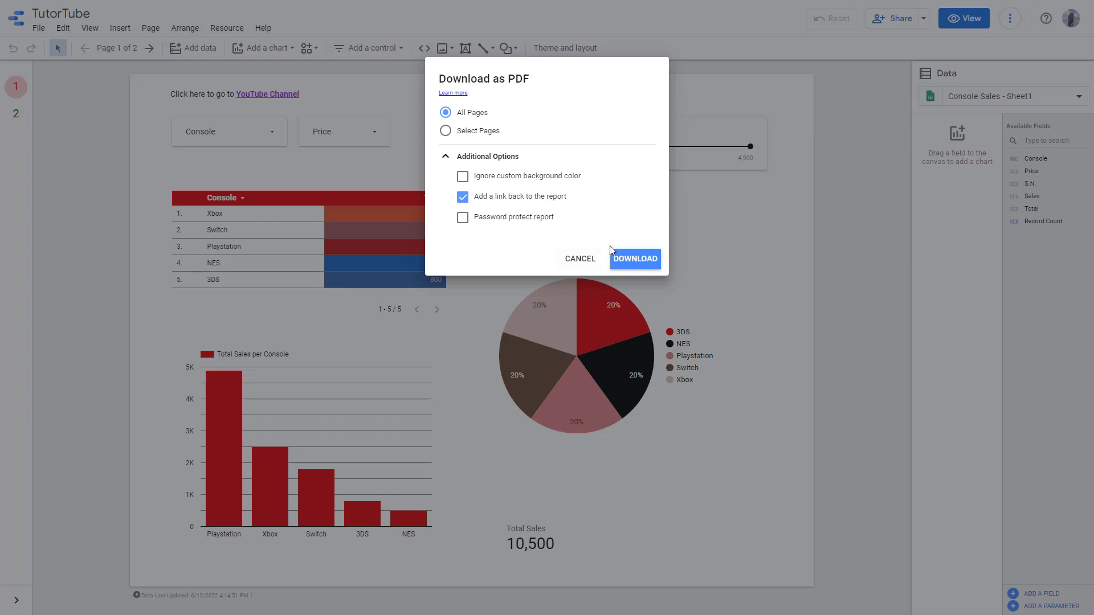
{"action": "mouse_move", "coordinate": [560, 222]}
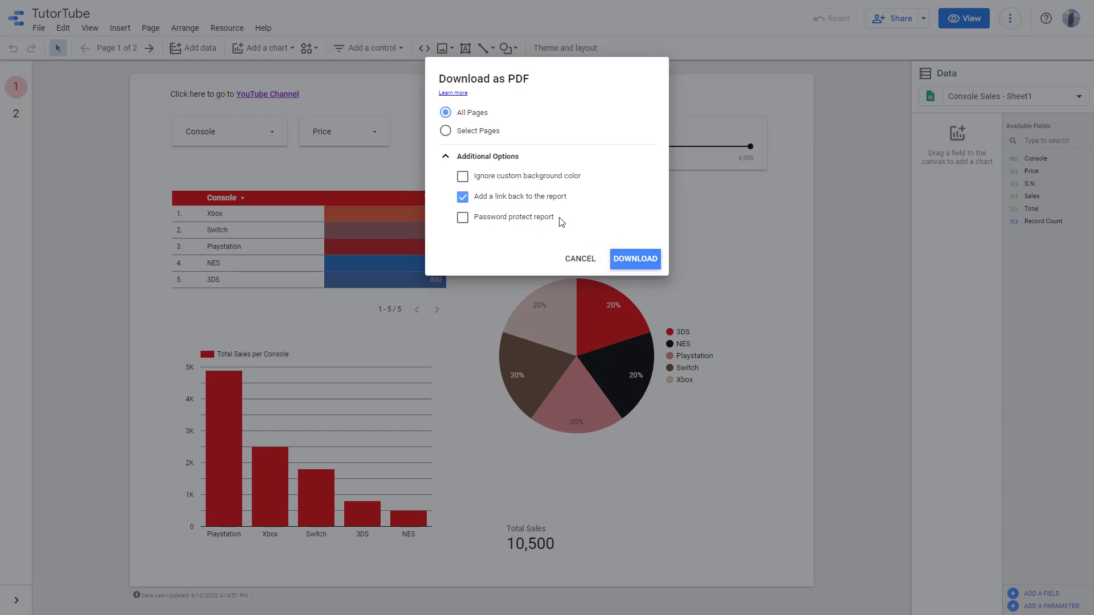
{"action": "mouse_move", "coordinate": [648, 210]}
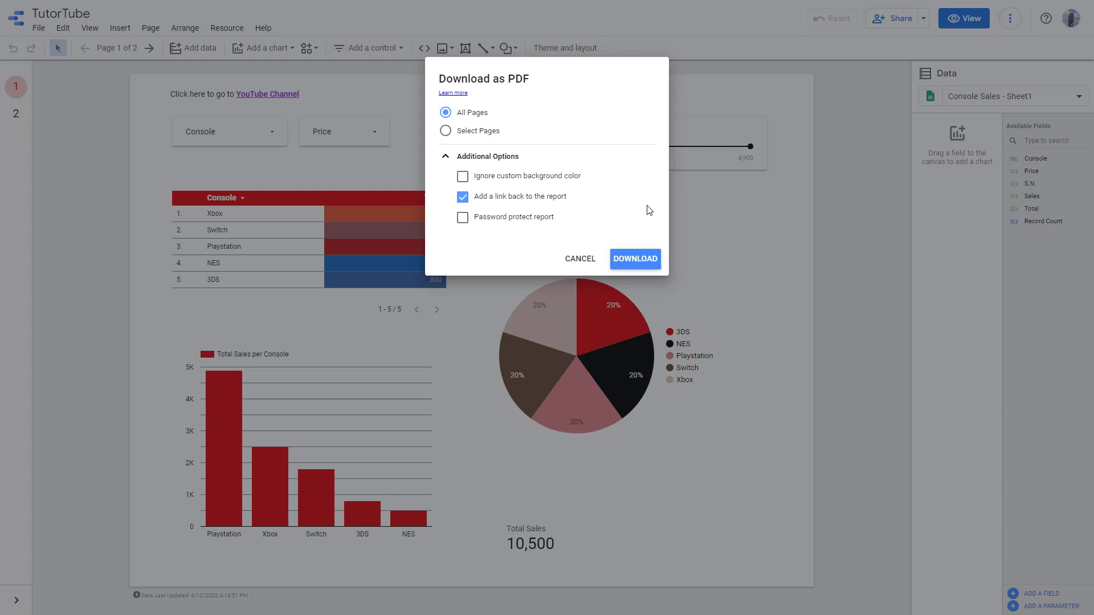
{"action": "mouse_move", "coordinate": [598, 277]}
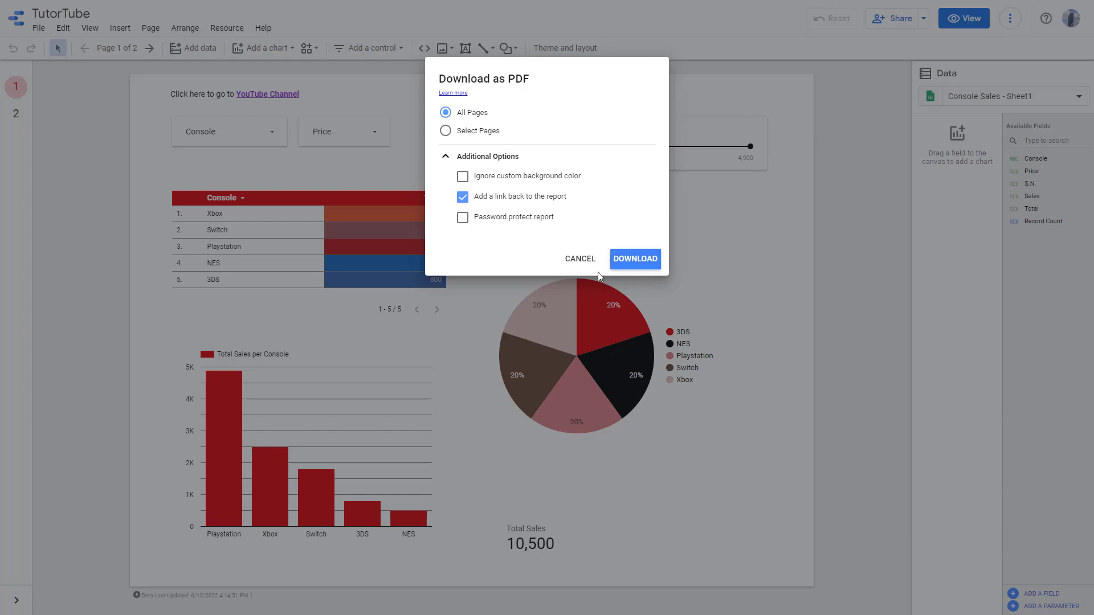
{"action": "mouse_move", "coordinate": [543, 204]}
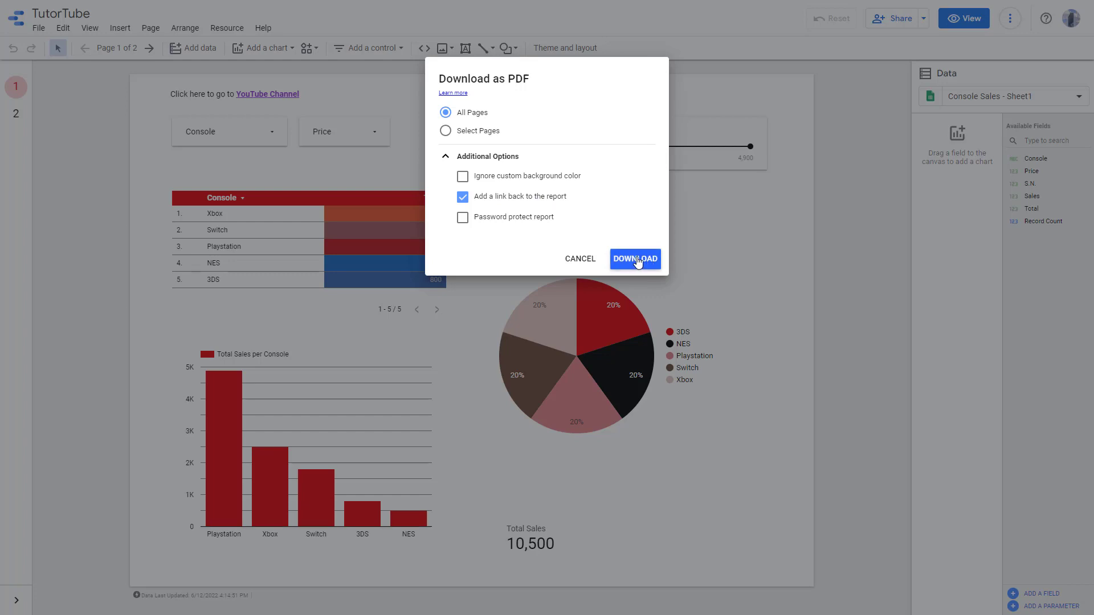
Step: Generate the PDF and save it as TutorTube.pdf on the Desktop
{"action": "left_click", "coordinate": [634, 259]}
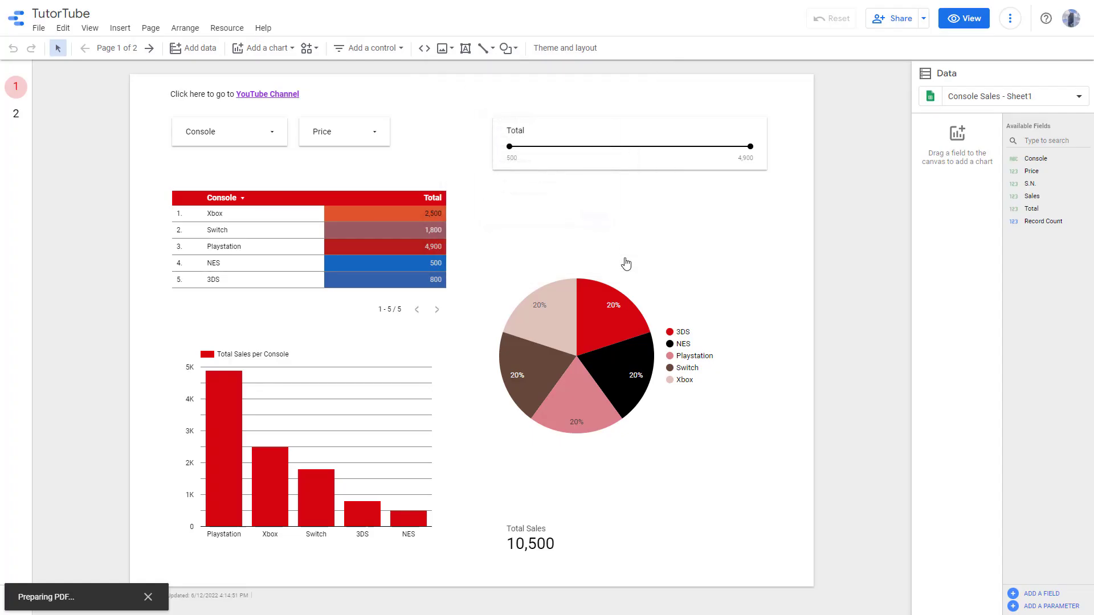
{"action": "left_click", "coordinate": [624, 256]}
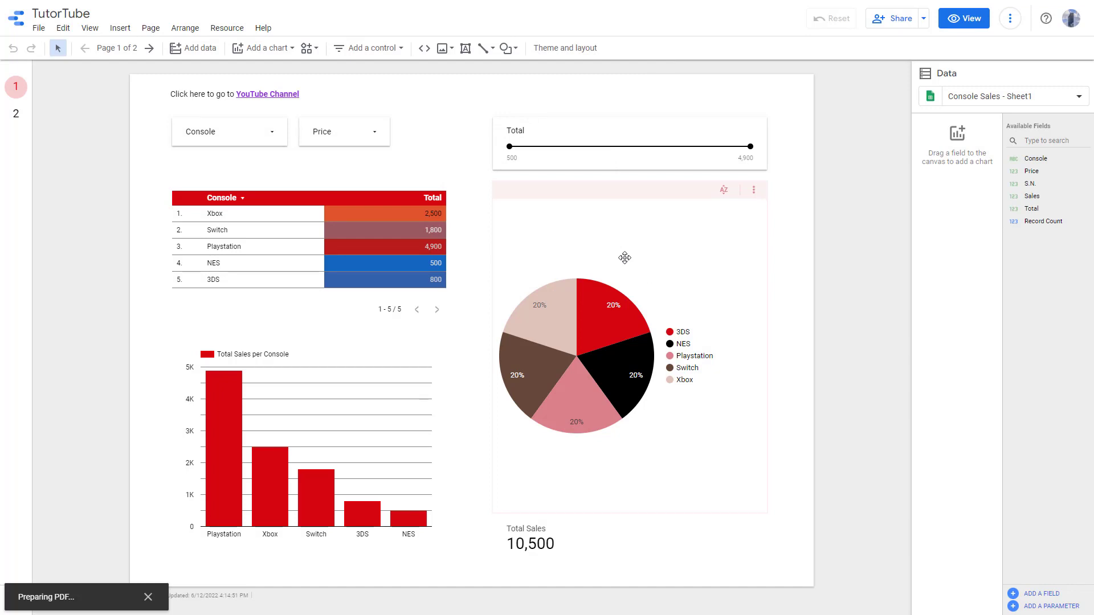
{"action": "mouse_move", "coordinate": [87, 595]}
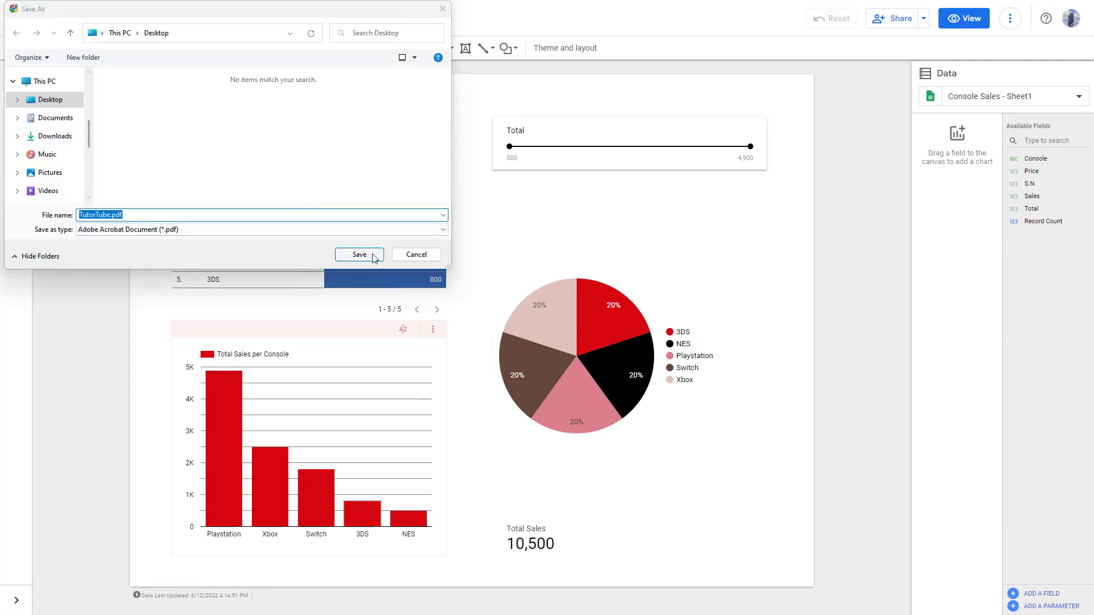
{"action": "left_click", "coordinate": [359, 254]}
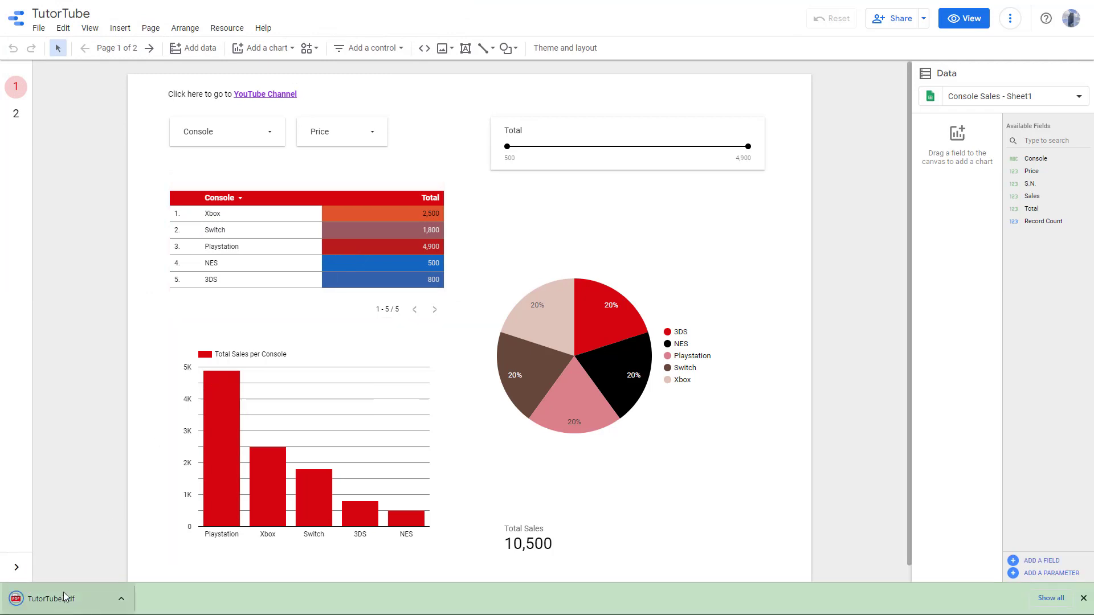
Step: View the downloaded TutorTube.pdf and scroll through report pages 1 and 2
{"action": "left_click", "coordinate": [49, 598]}
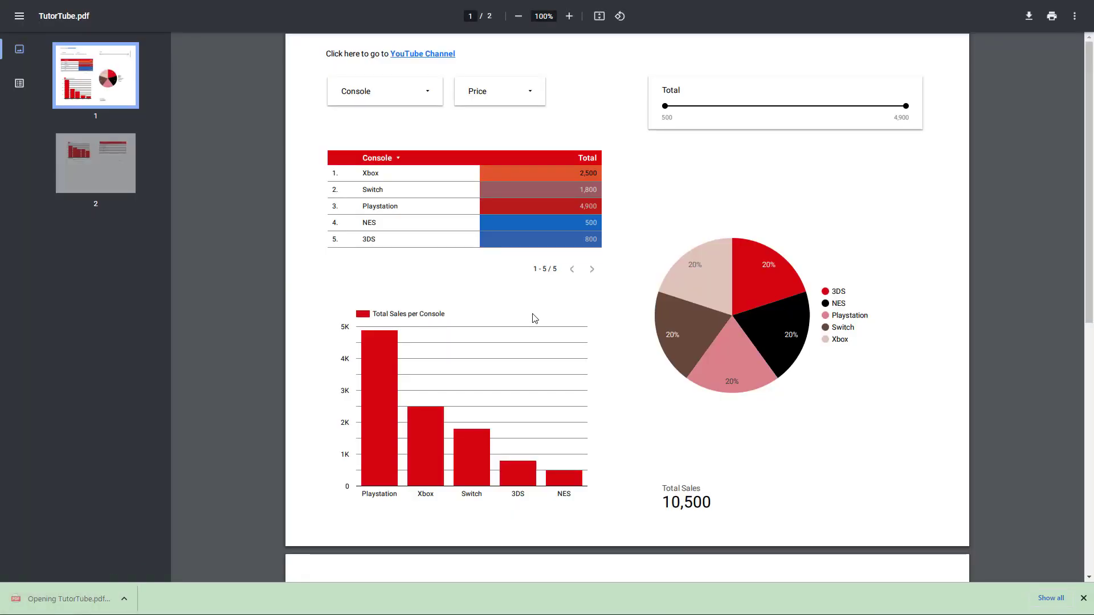
{"action": "scroll", "scroll_direction": "down", "scroll_amount": 3}
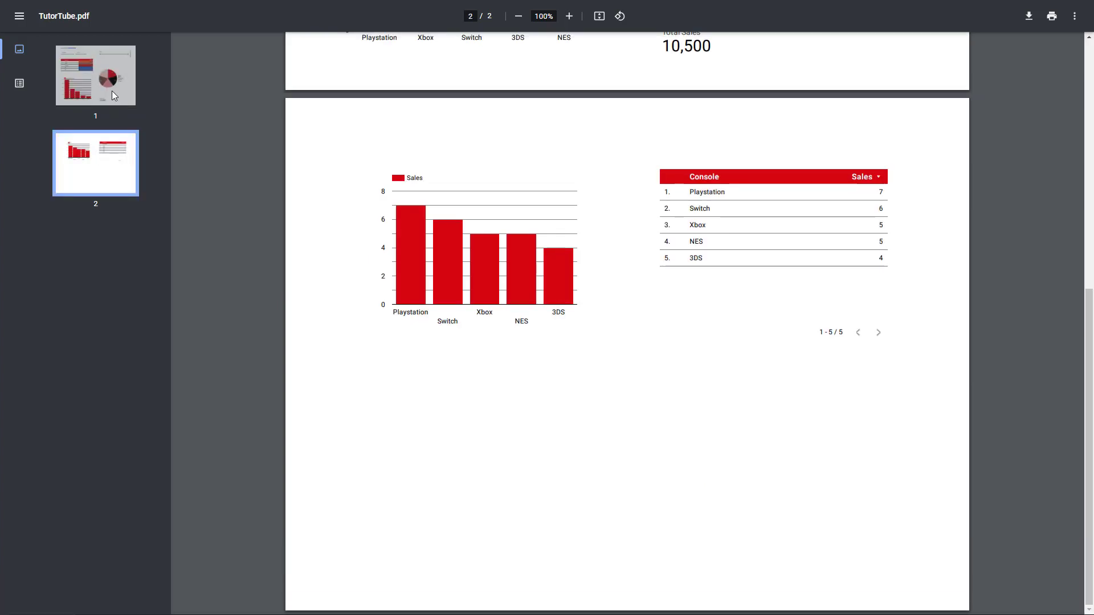
{"action": "scroll", "scroll_direction": "up", "scroll_amount": 3}
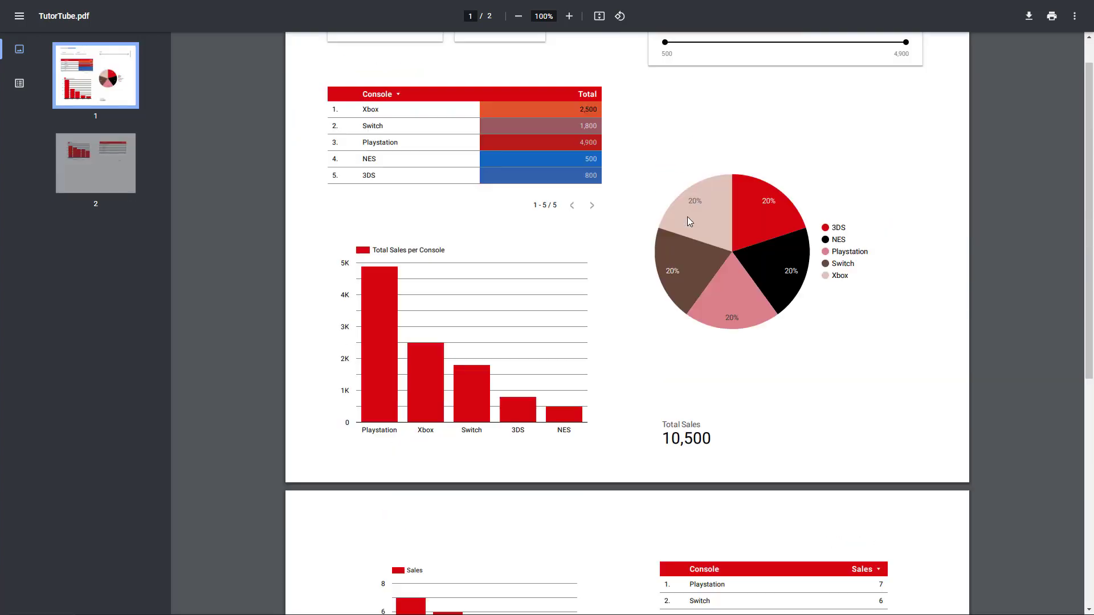
{"action": "scroll", "scroll_direction": "up", "scroll_amount": 3}
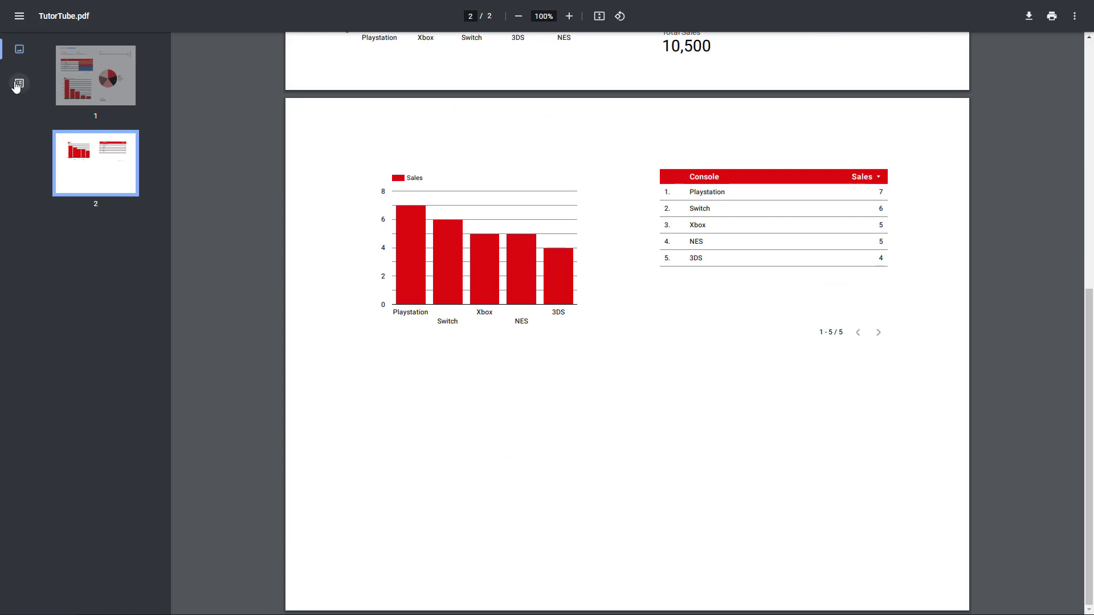
Step: Display the PDF outline with its Open in Data Studio link, then close the extra report tab
{"action": "left_click", "coordinate": [20, 83]}
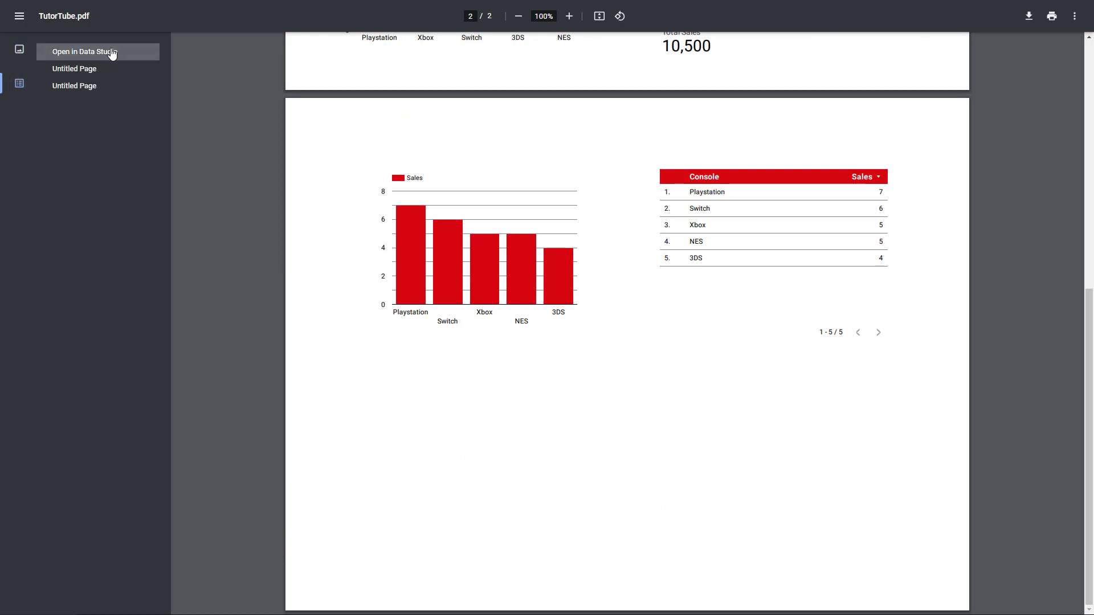
{"action": "mouse_move", "coordinate": [342, 57]}
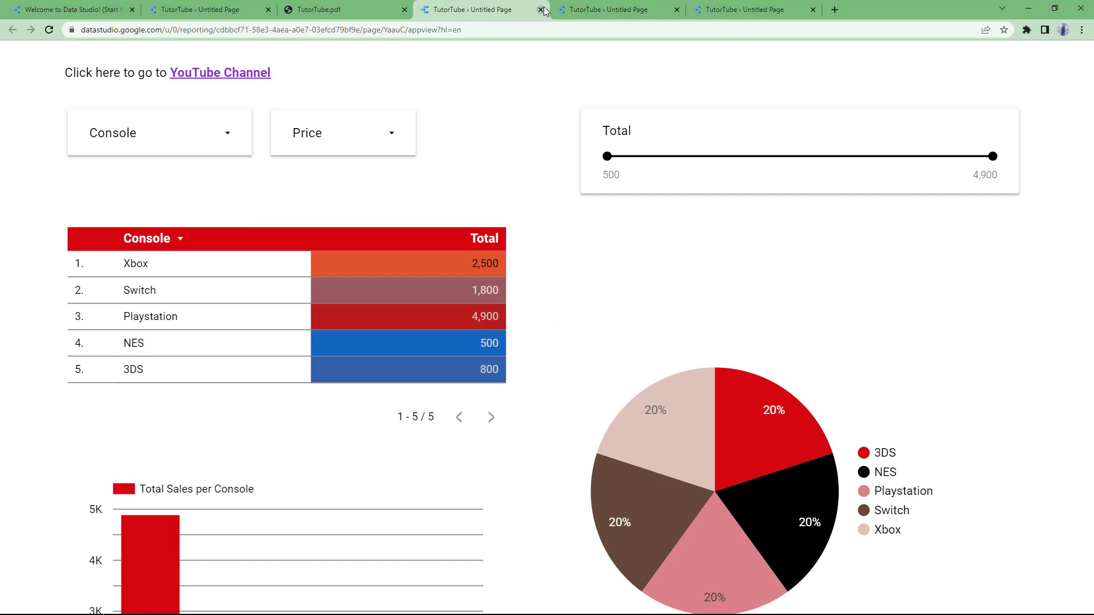
{"action": "left_click", "coordinate": [342, 10]}
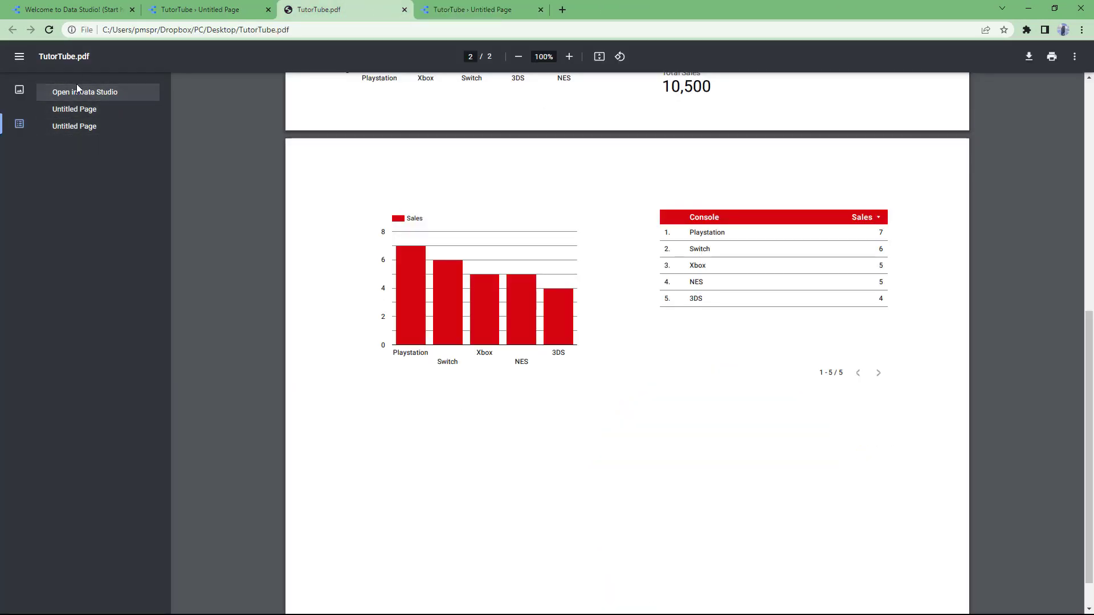
{"action": "mouse_move", "coordinate": [244, 229]}
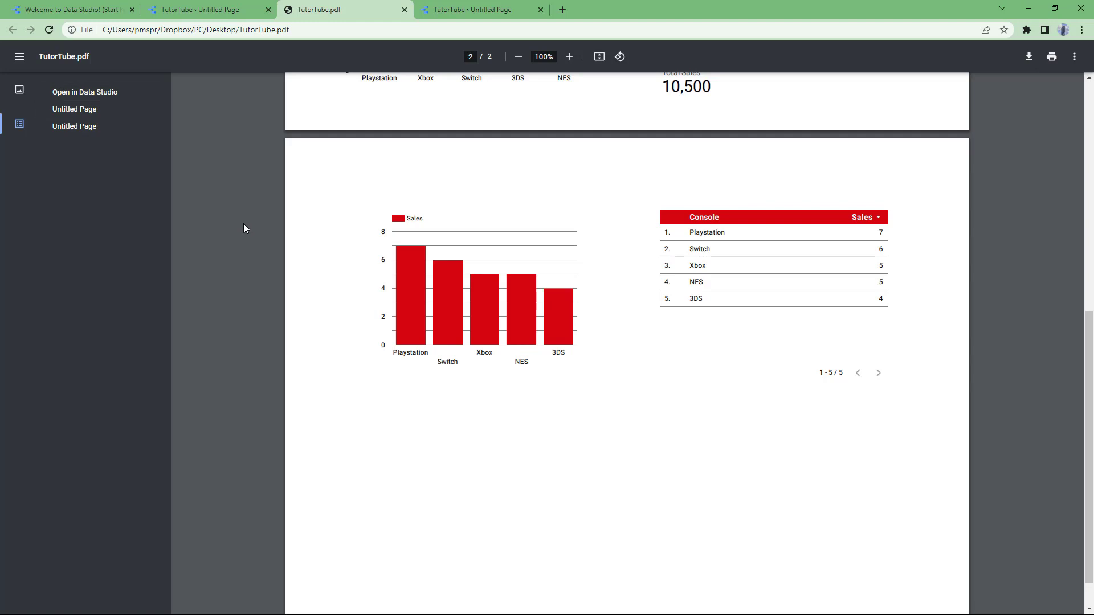
{"action": "mouse_move", "coordinate": [362, 368]}
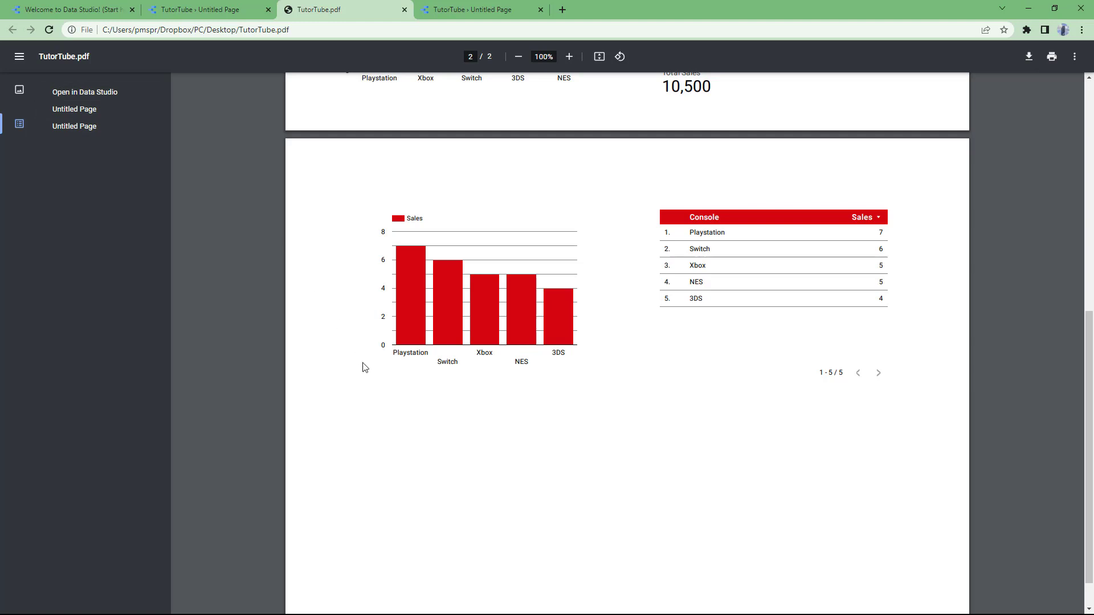
{"action": "mouse_move", "coordinate": [366, 348]}
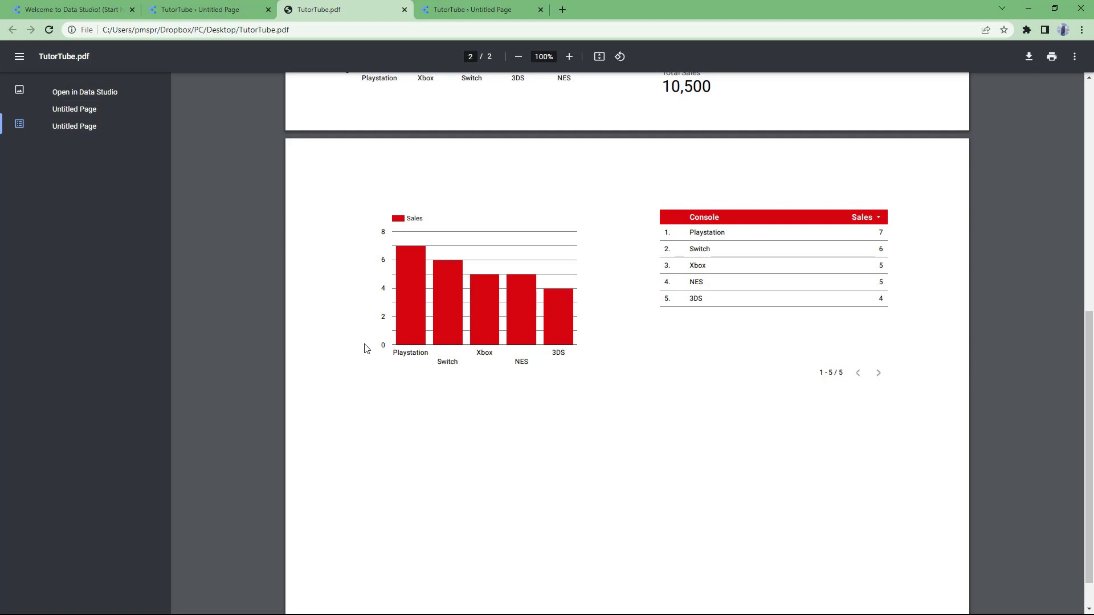
{"action": "mouse_move", "coordinate": [620, 319]}
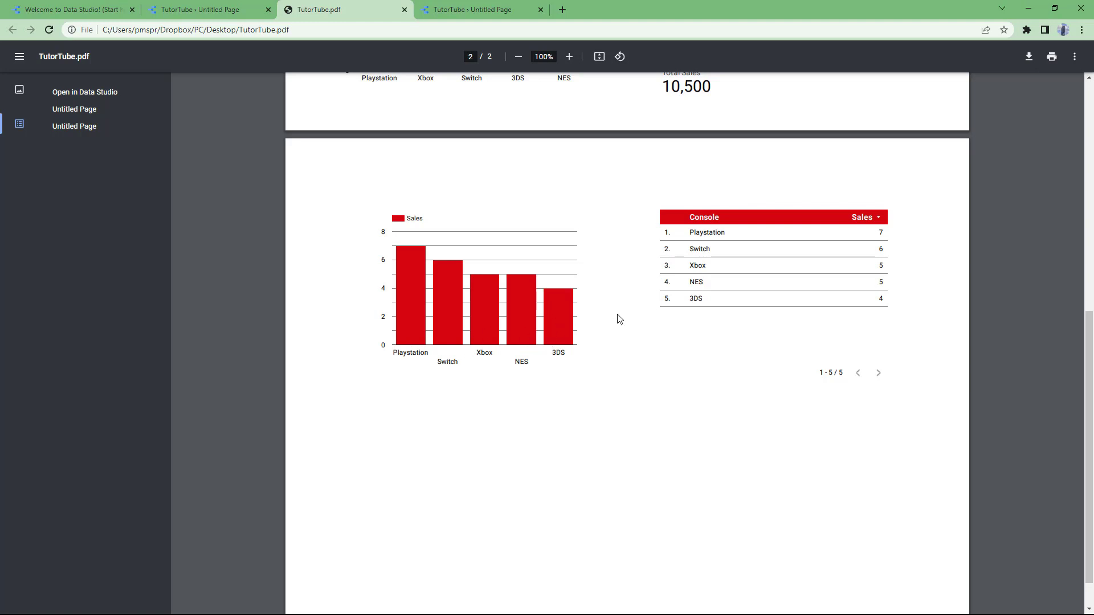